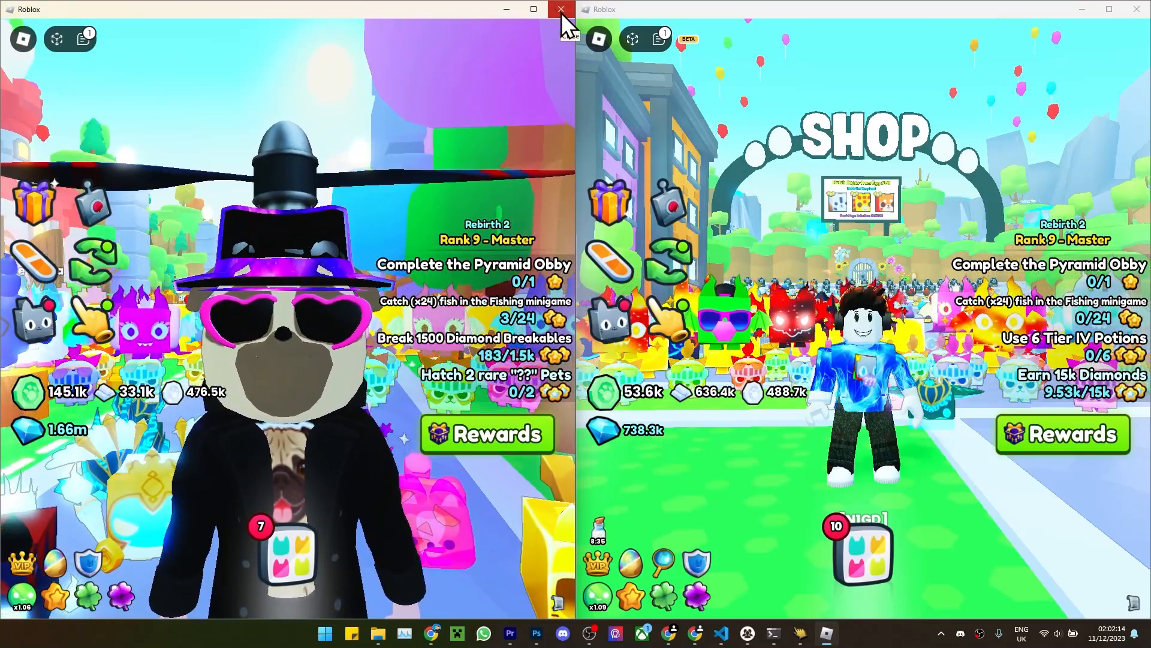
# Close the left Roblox game client window.
pyautogui.click(561, 9)
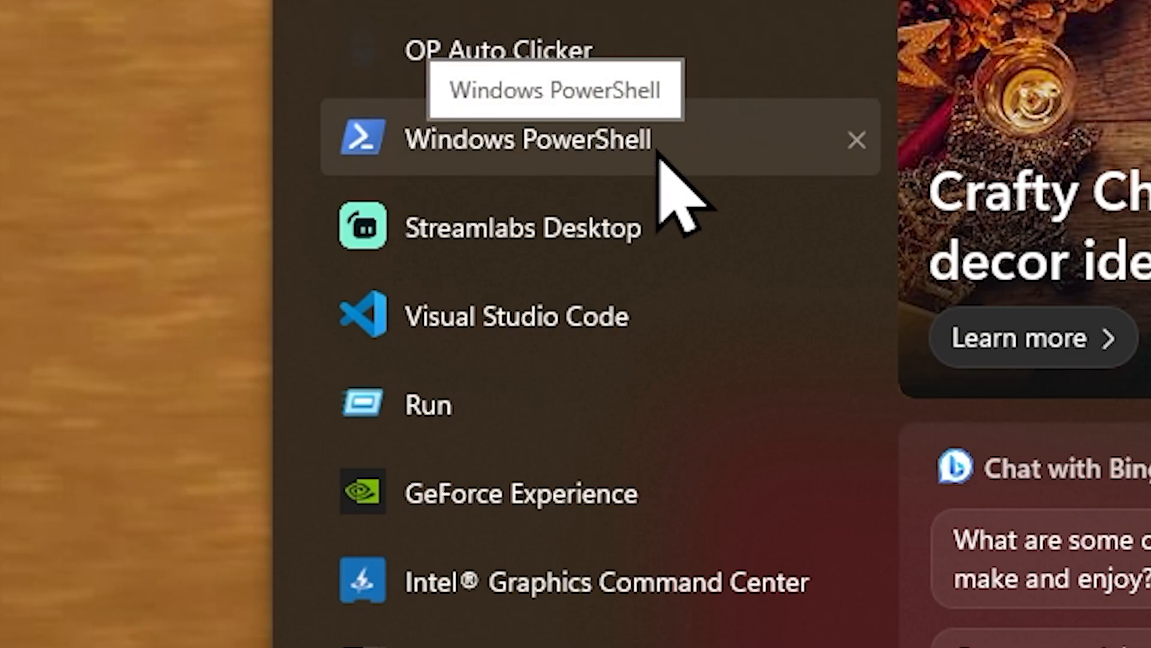
# Launch Windows PowerShell from the All apps list.
pyautogui.click(529, 140)
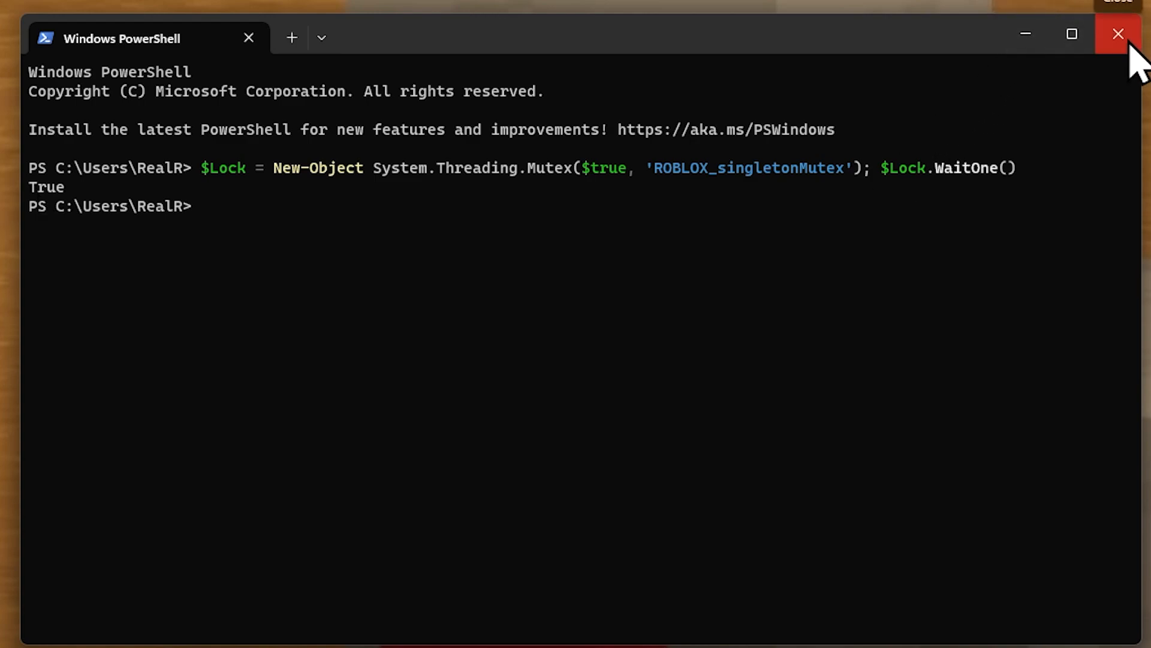
pyautogui.moveTo(1026, 34)
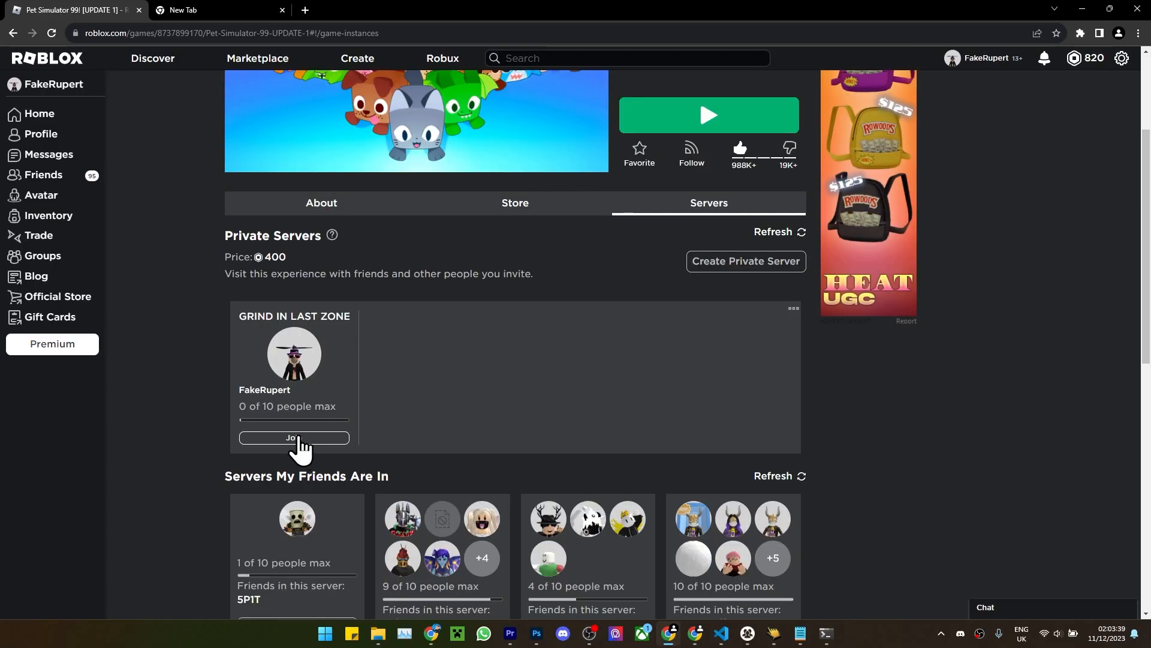
# Join the GRIND IN LAST ZONE server, then Hangout 02 from the second account.
pyautogui.click(294, 438)
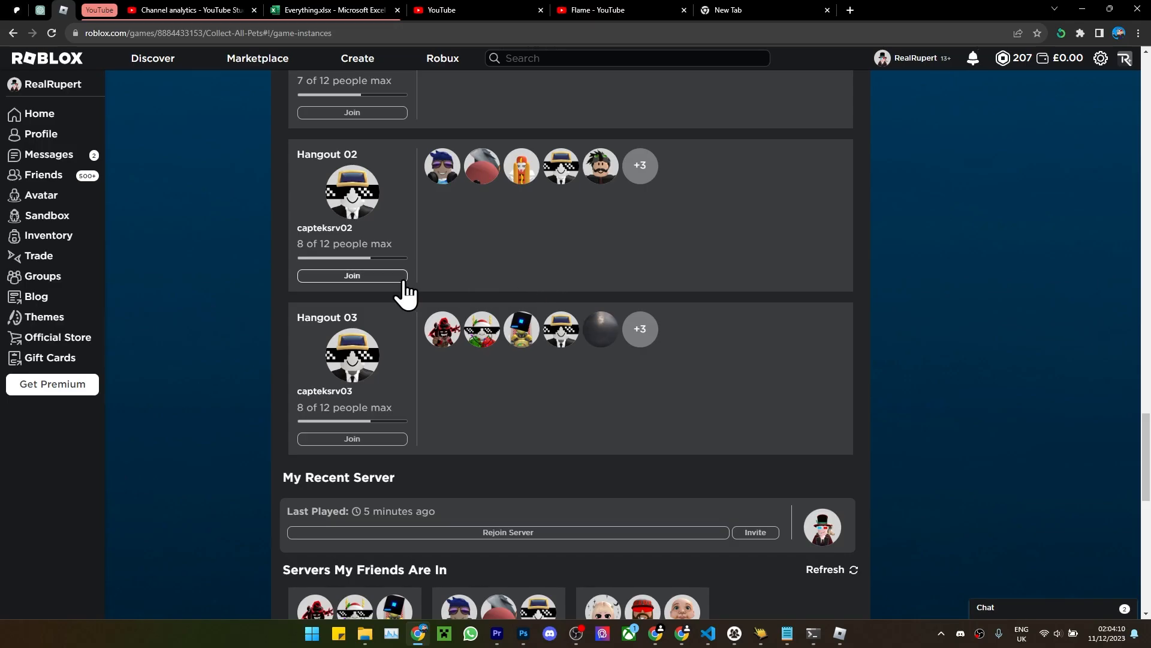
pyautogui.click(351, 275)
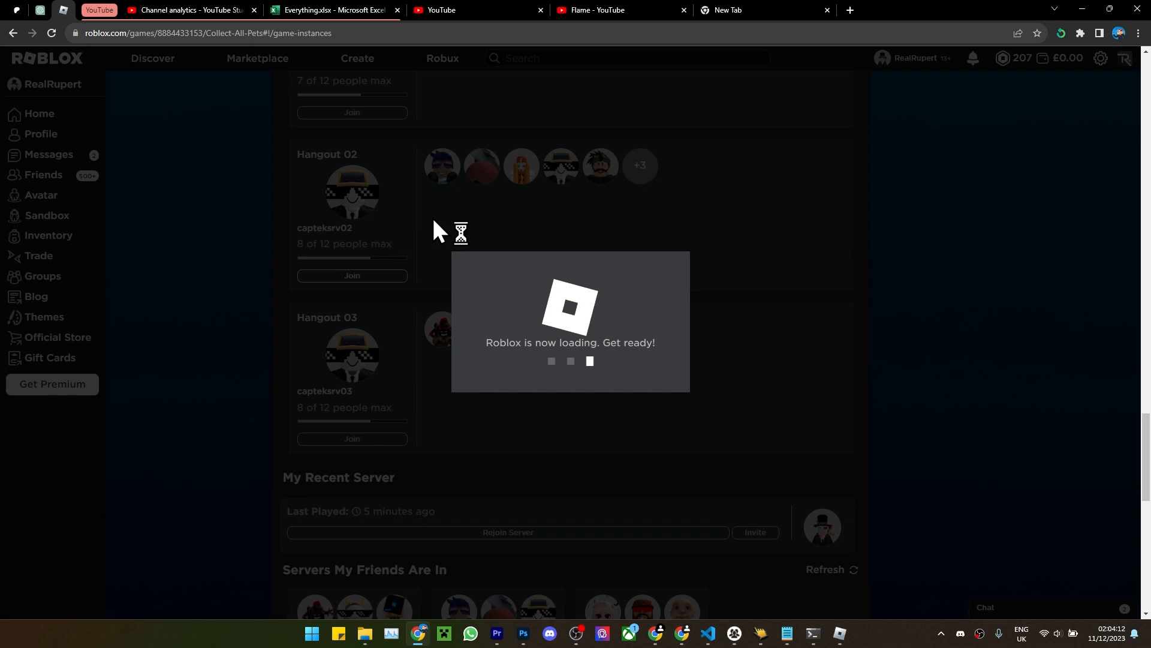
pyautogui.moveTo(588, 176)
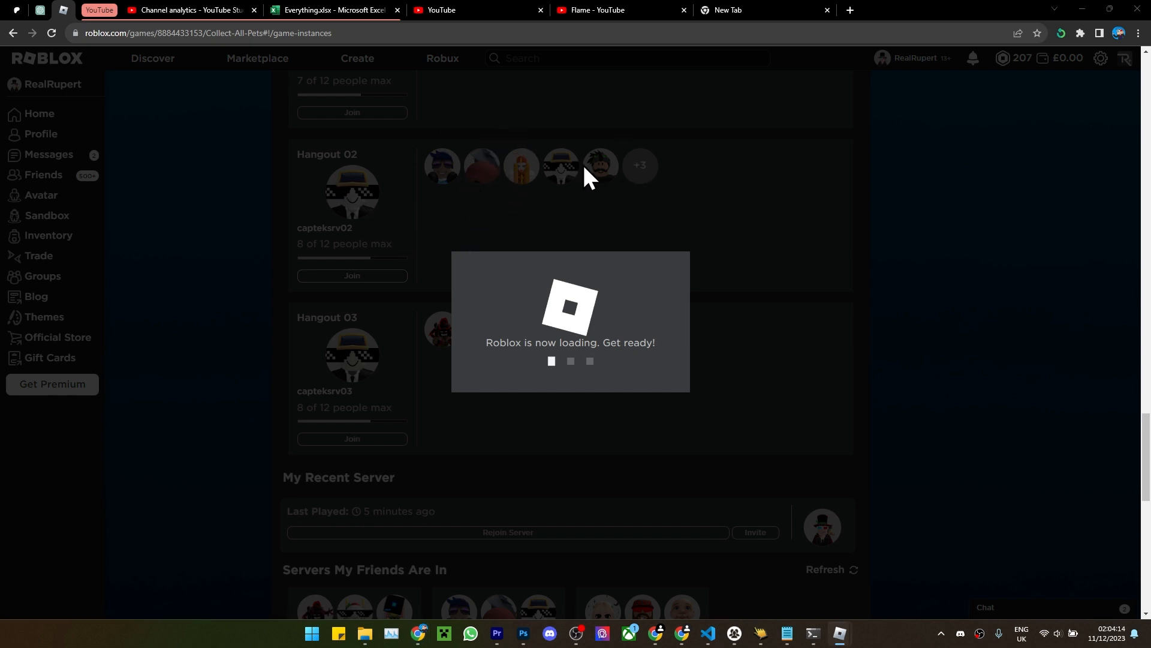